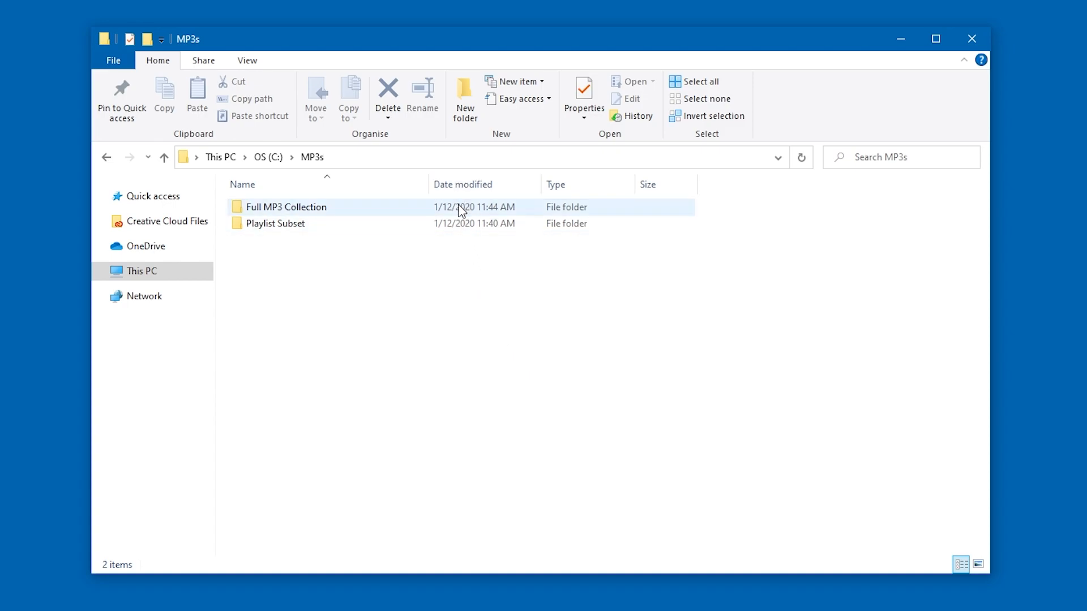
# Browse the MP3s folders in the Save As dialog to reach the save location
pyautogui.doubleClick(286, 206)
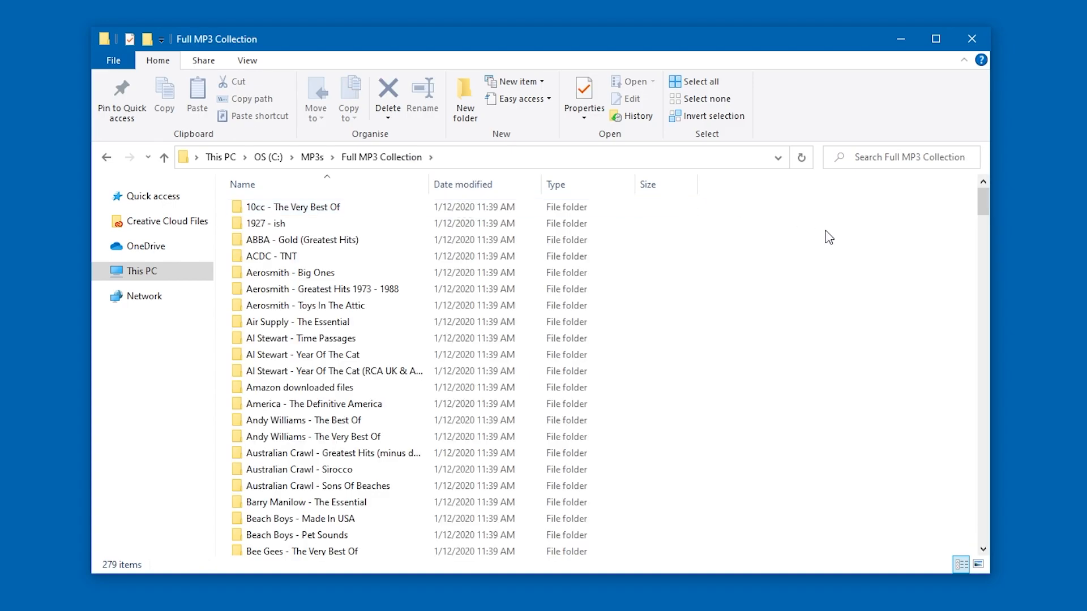
pyautogui.moveTo(982, 205); pyautogui.dragTo(982, 232)
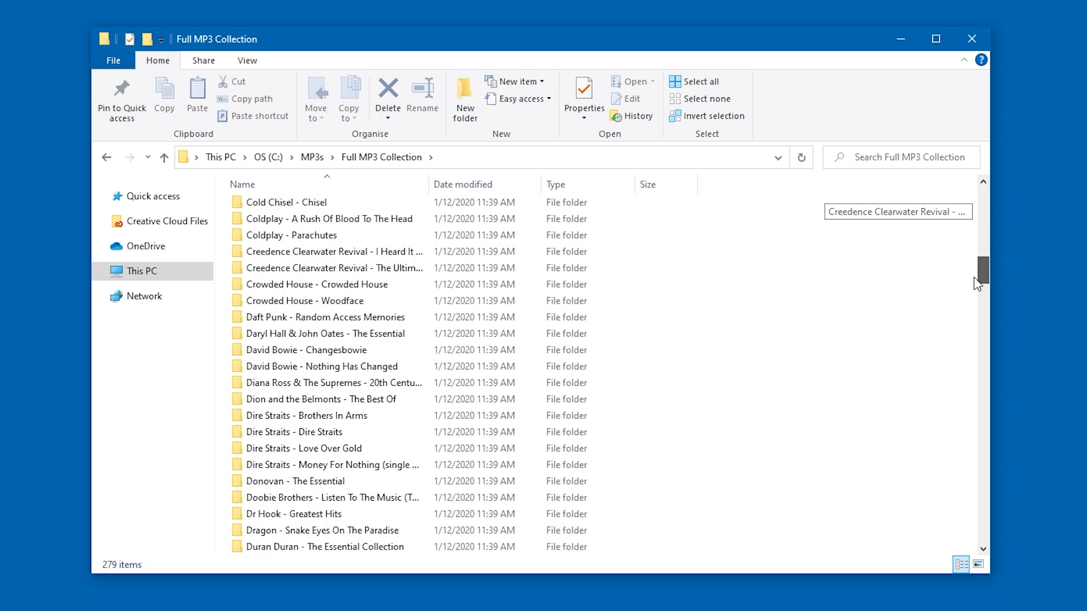
pyautogui.scroll(-3)
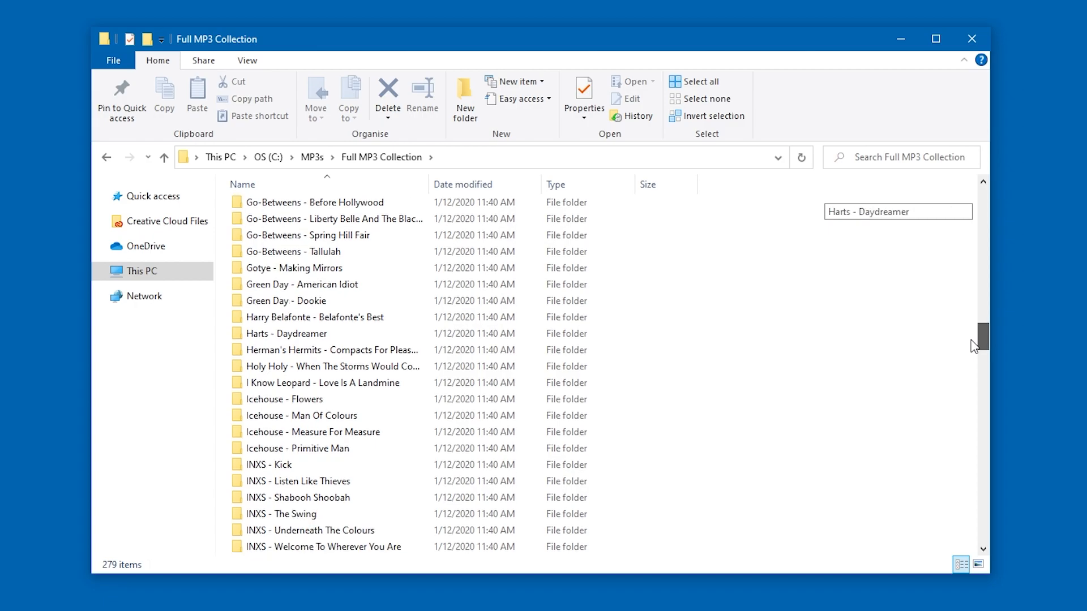
pyautogui.scroll(-3)
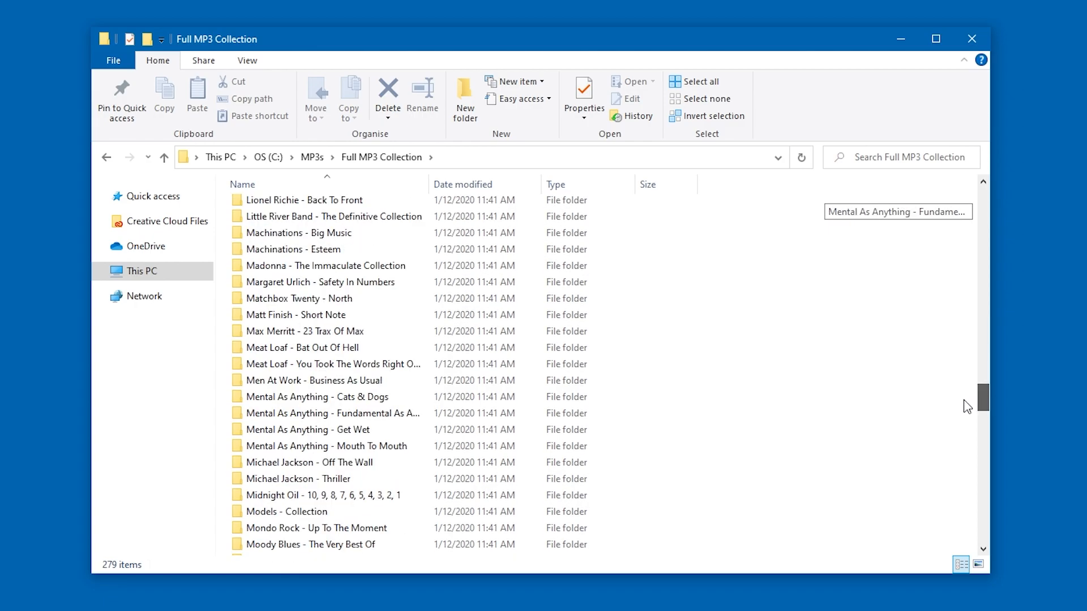
pyautogui.scroll(-3)
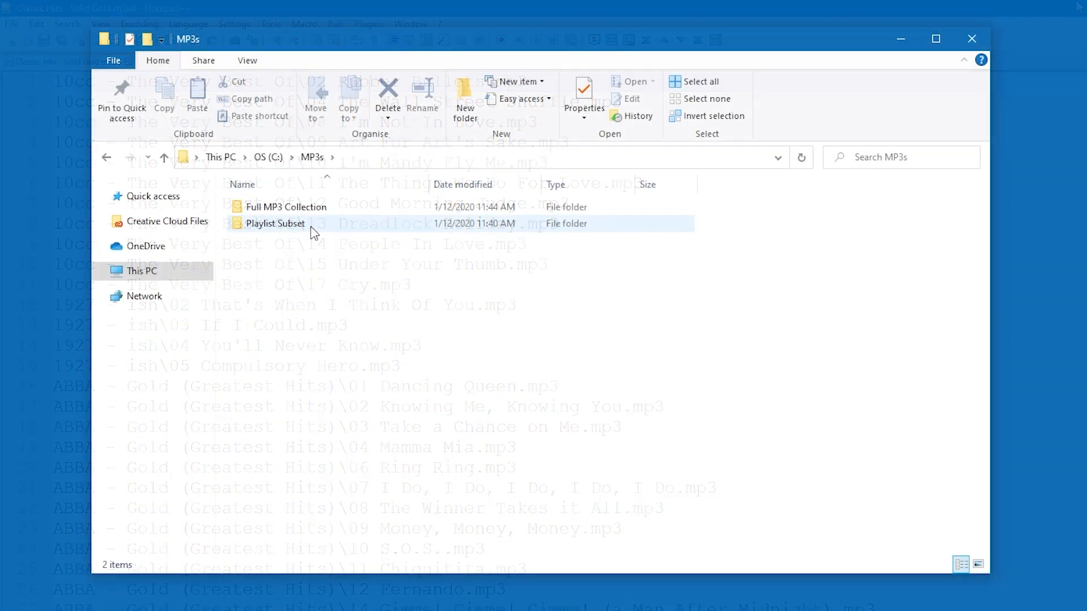
pyautogui.click(275, 223)
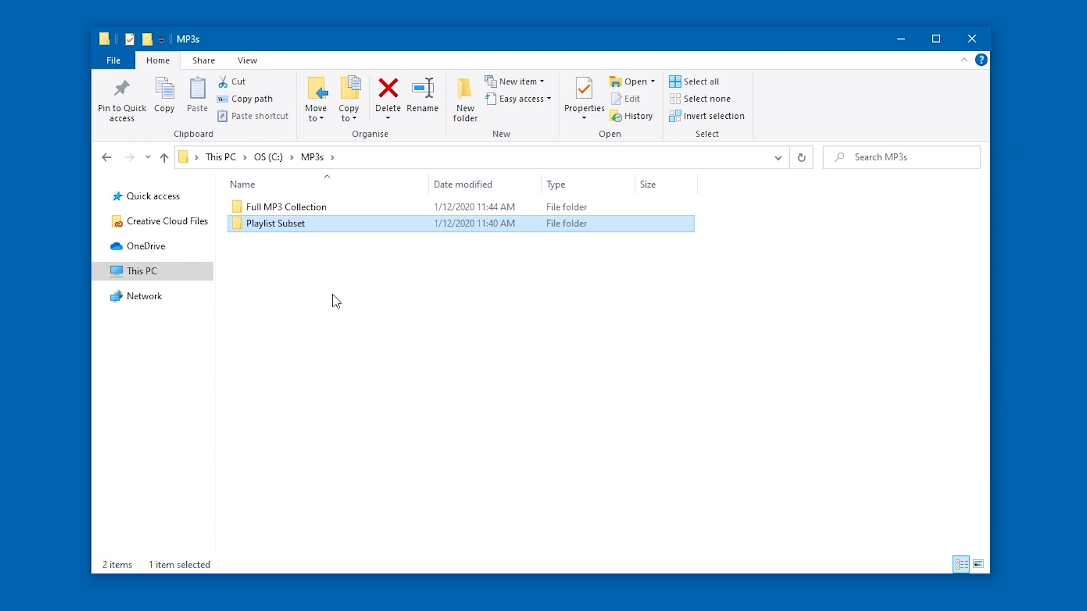
pyautogui.moveTo(364, 235)
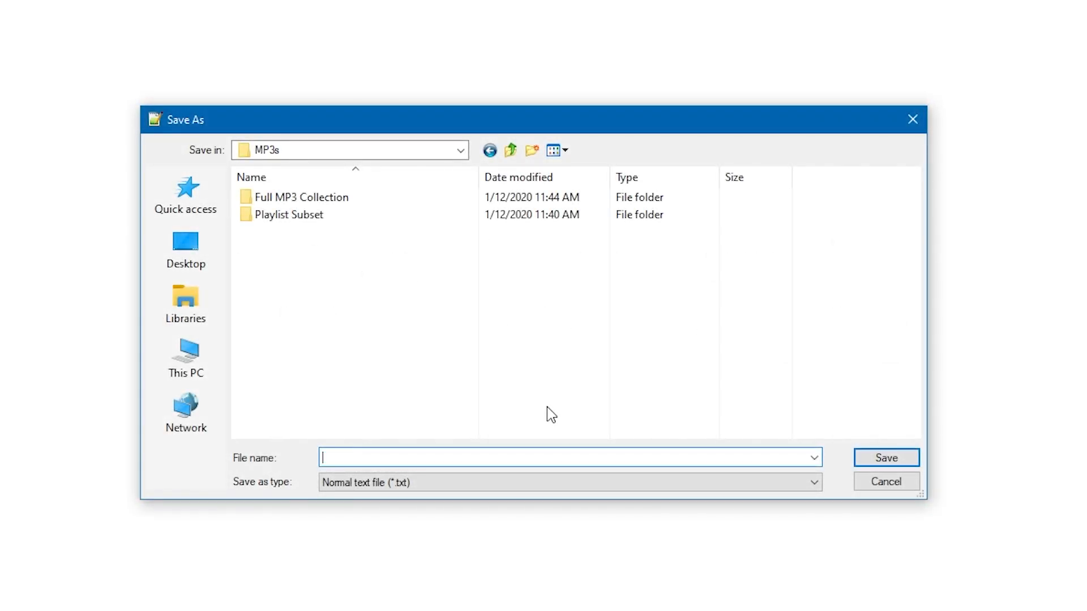
# Save the empty document as 'Copy Playlist Subset.bat' in the MP3s folder
pyautogui.write('Copy')
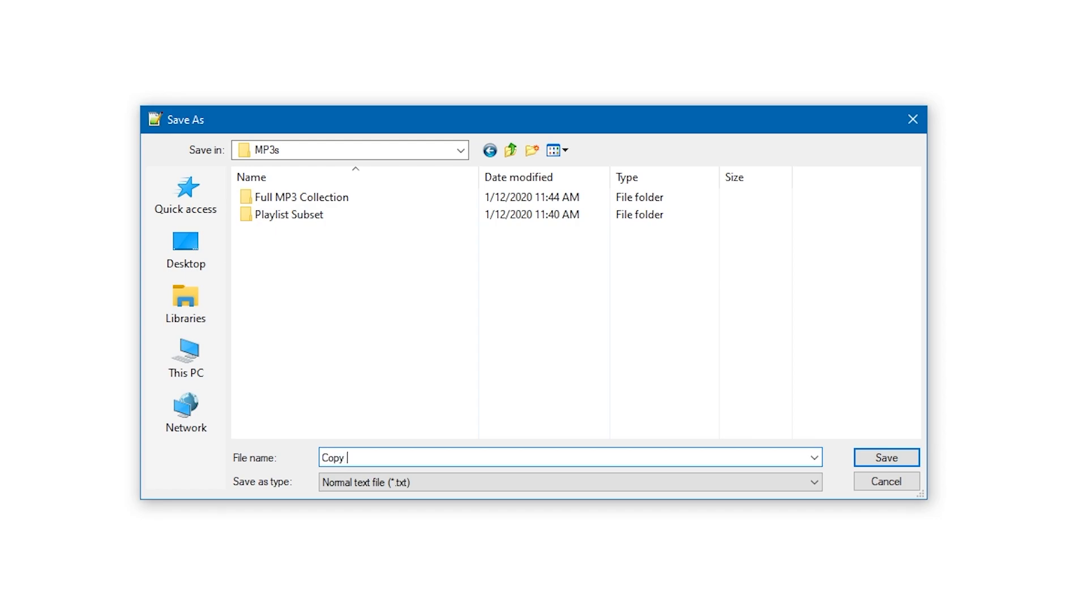
pyautogui.write('Playlist Subset.bat')
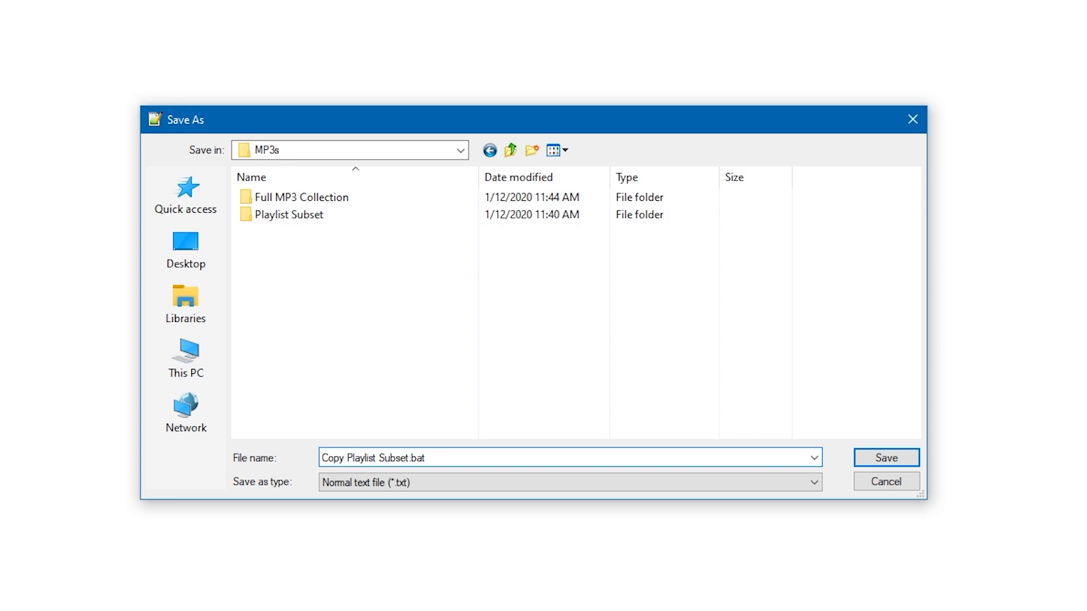
pyautogui.click(885, 457)
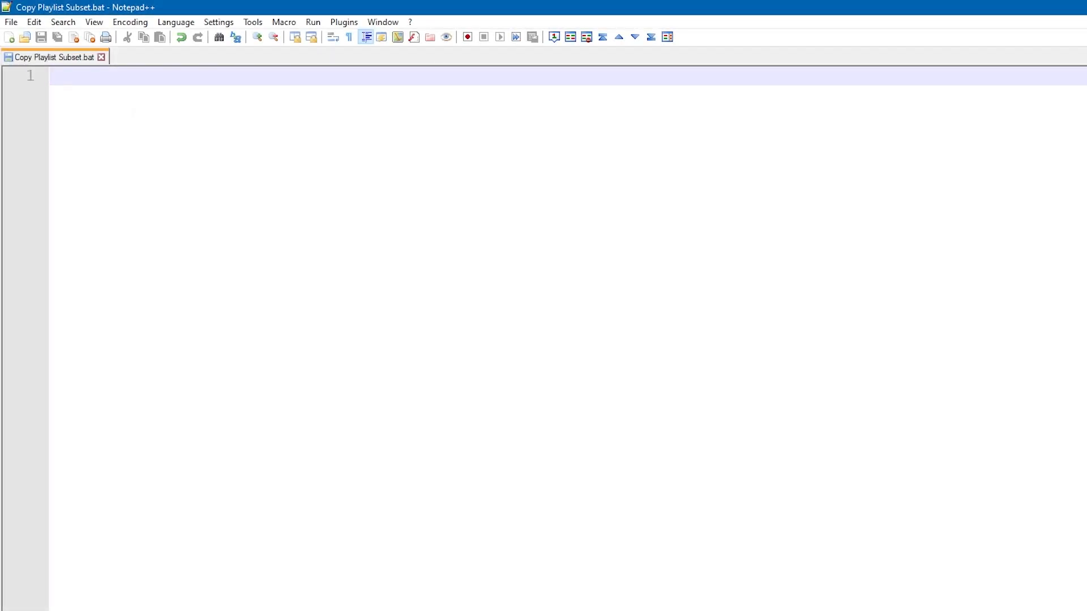
pyautogui.write('@ECHO OFF')
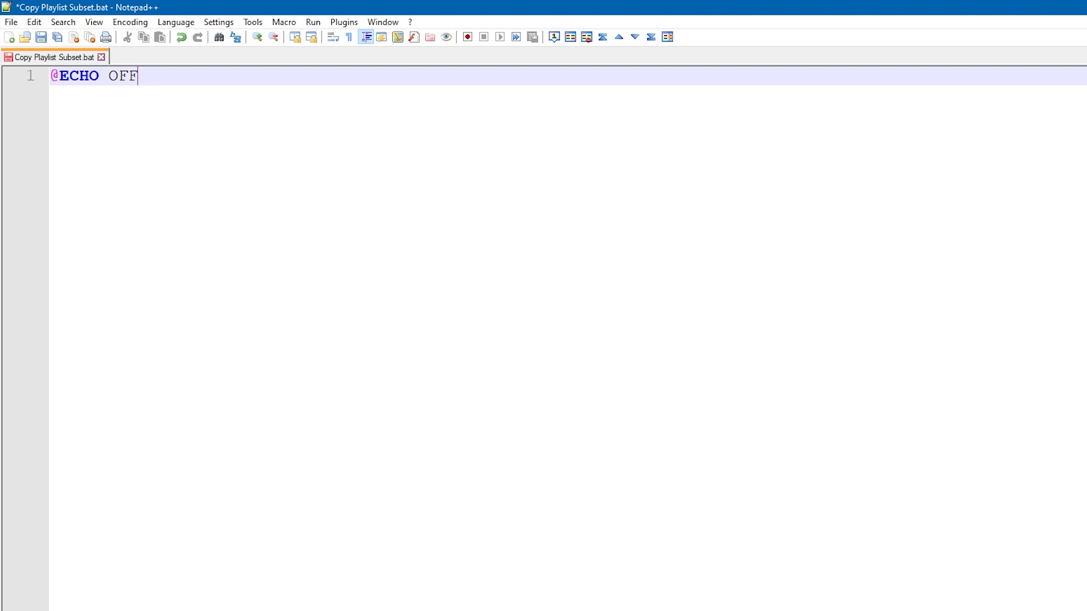
pyautogui.press('Enter')
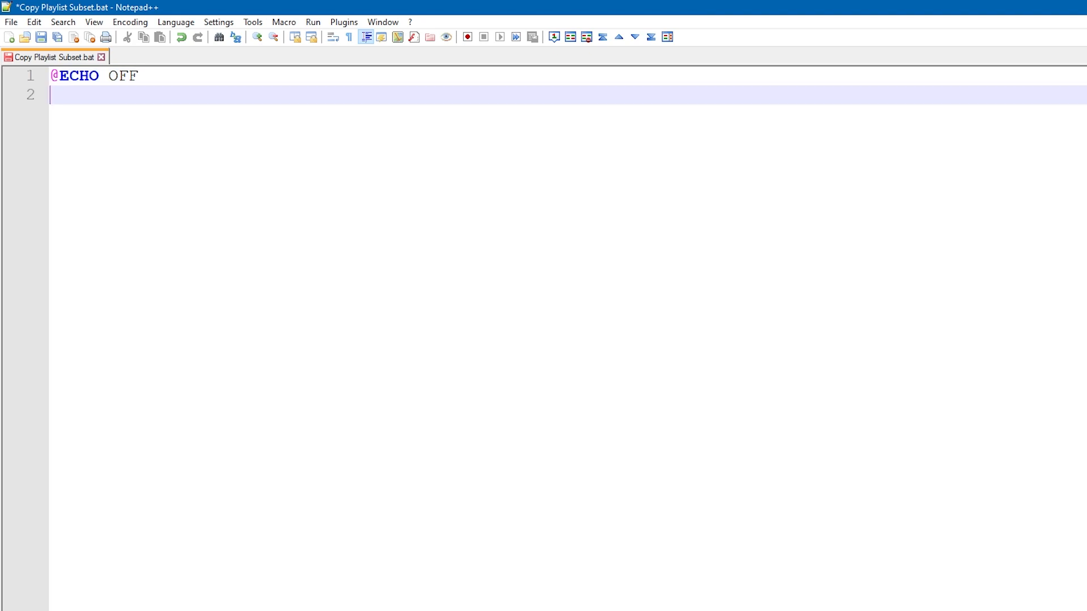
pyautogui.press('enter')
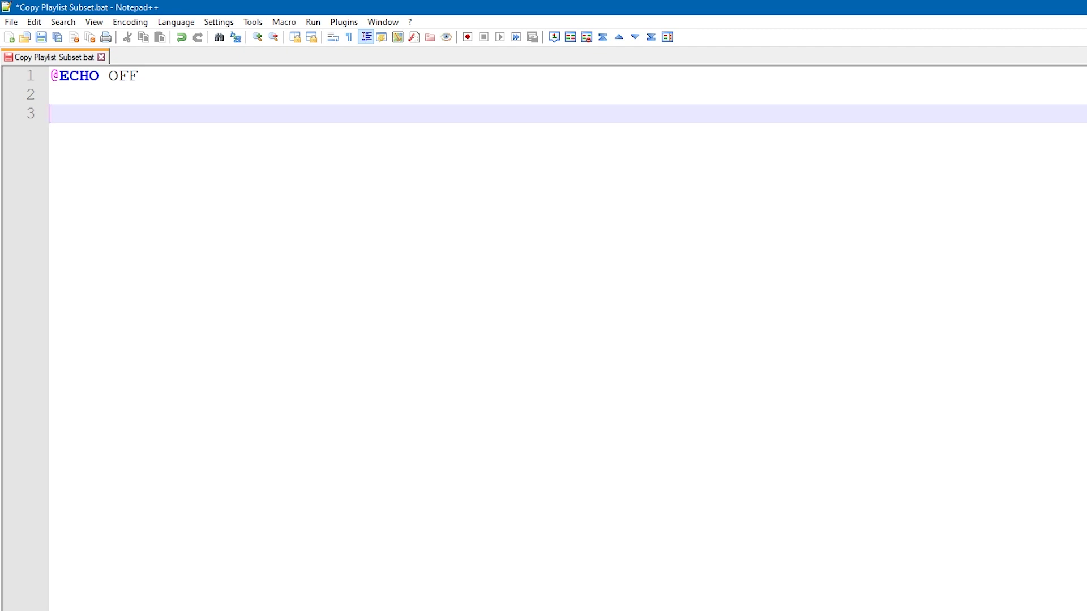
pyautogui.write('CHCP')
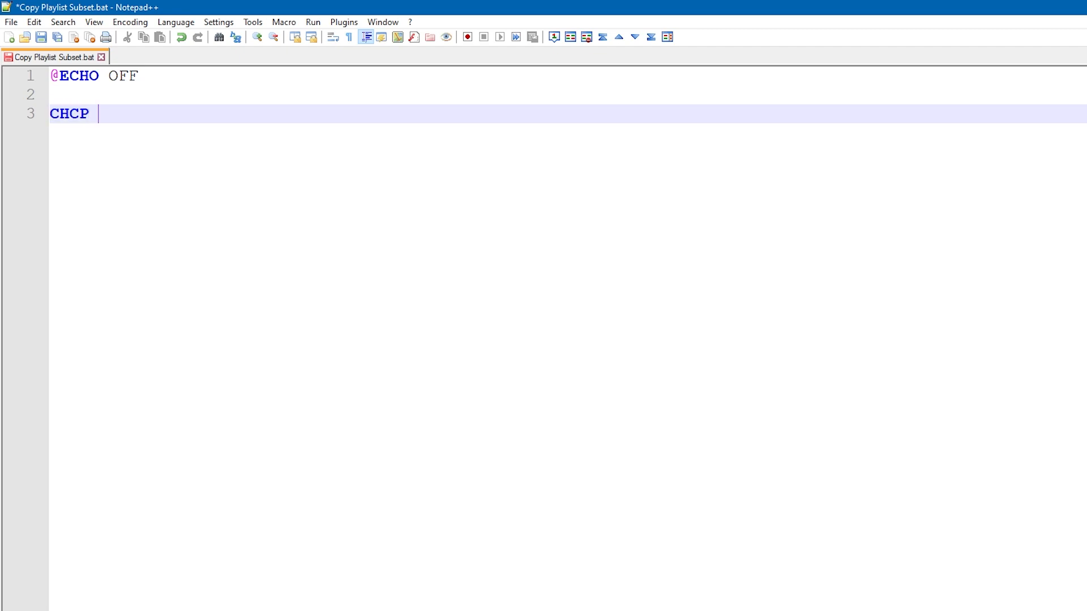
pyautogui.write('65001 >')
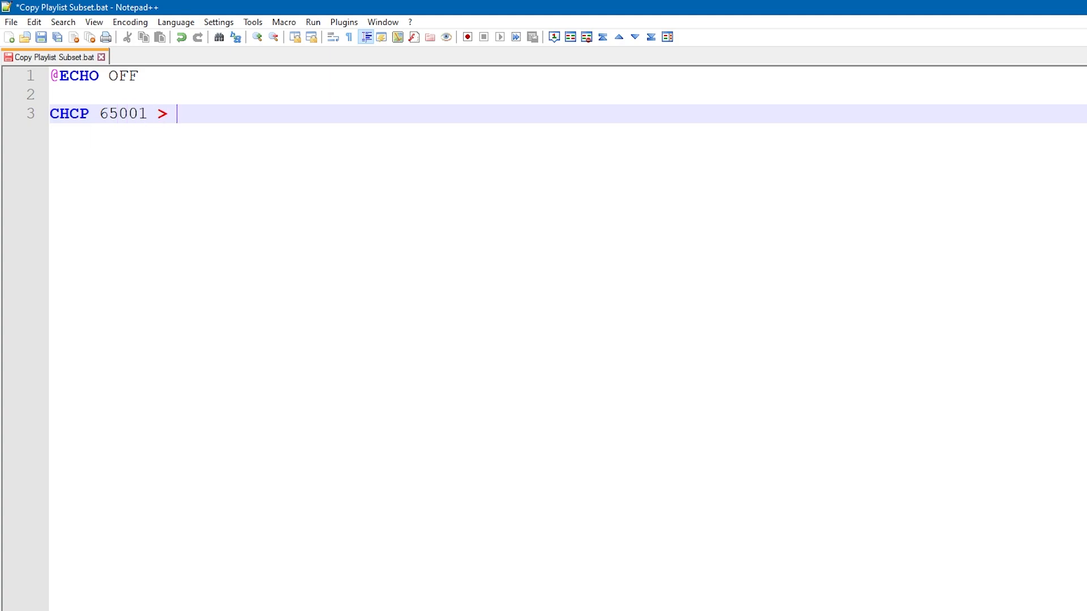
pyautogui.write('NUL')
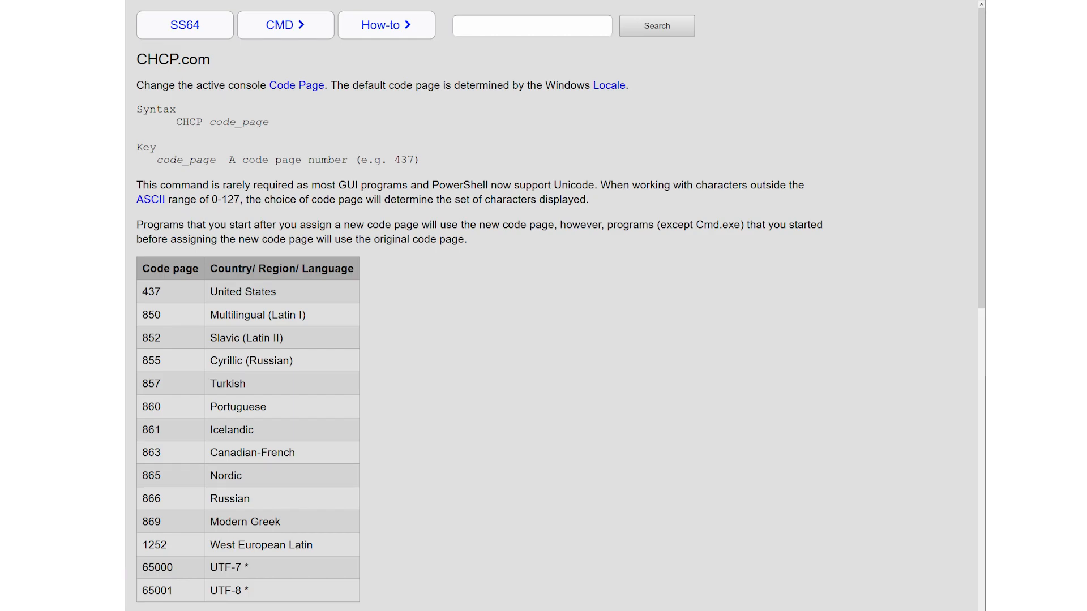
# Scroll the SS64 CHCP page down to the code page table listing 65001 for UTF-8
pyautogui.scroll(-3)
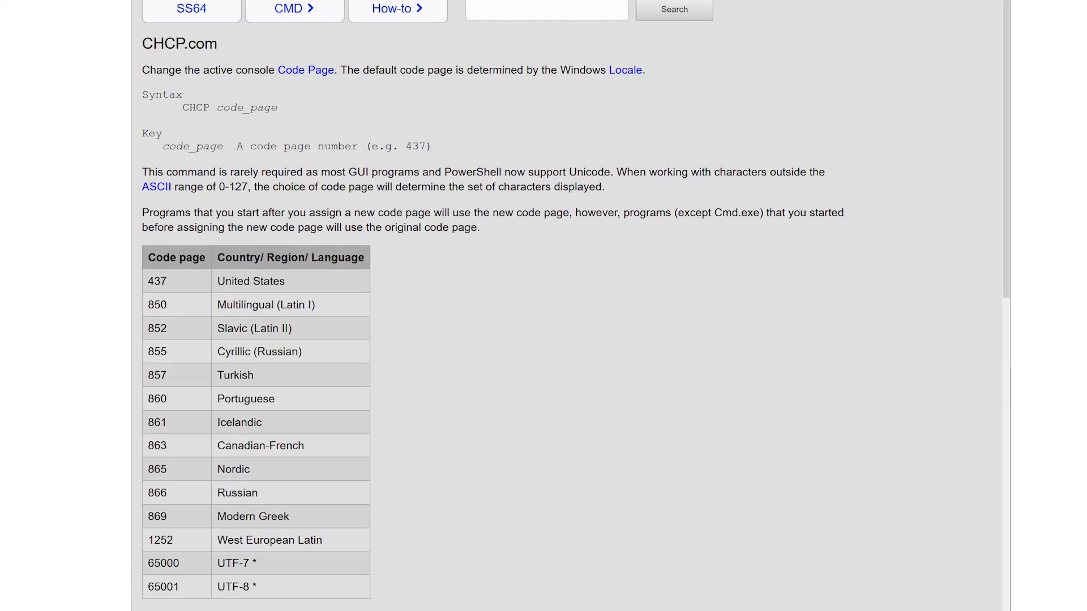
pyautogui.scroll(-3)
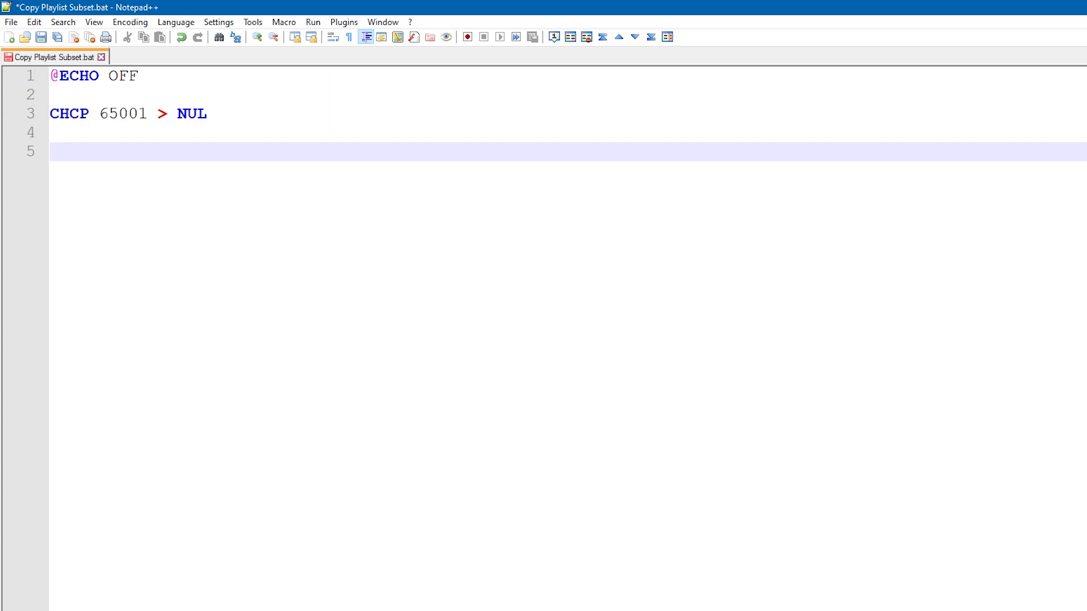
# Write the loop header FOR /F "usebackq delims=" %%I on line 5
pyautogui.write('FOR /')
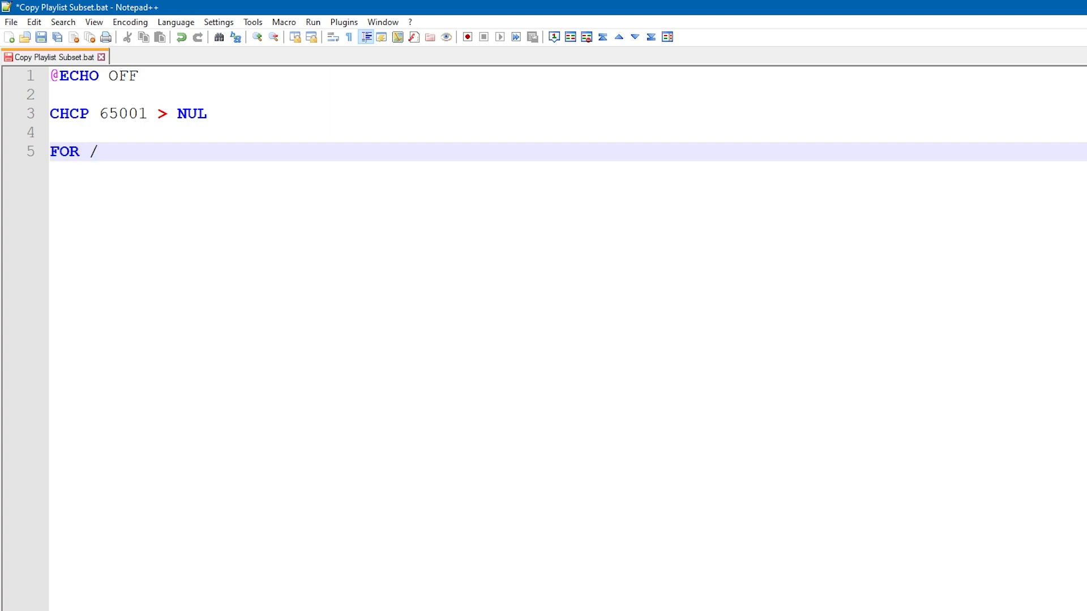
pyautogui.write('F')
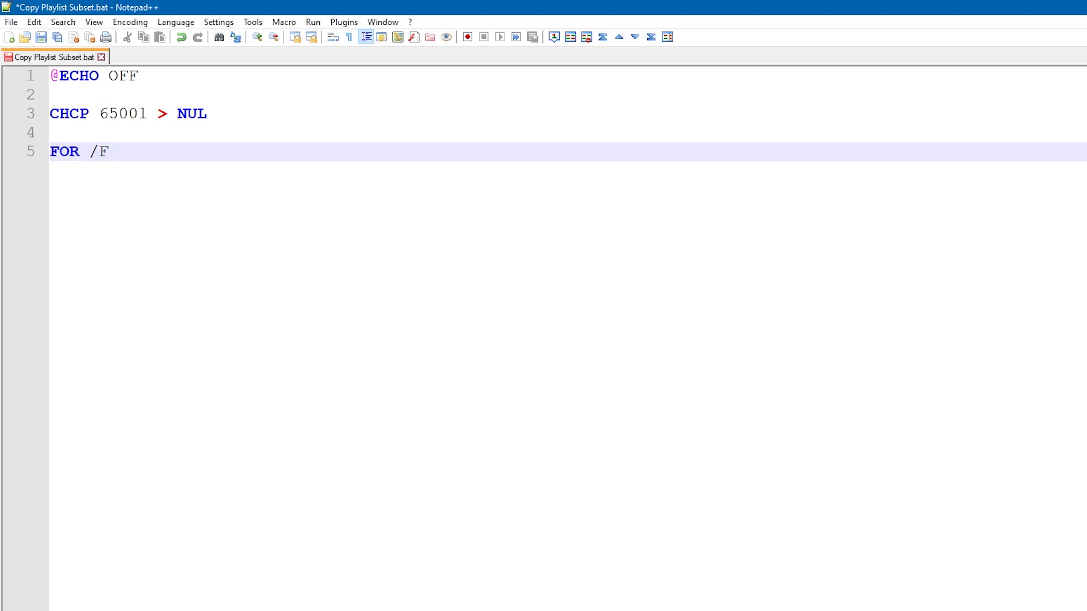
pyautogui.write('""')
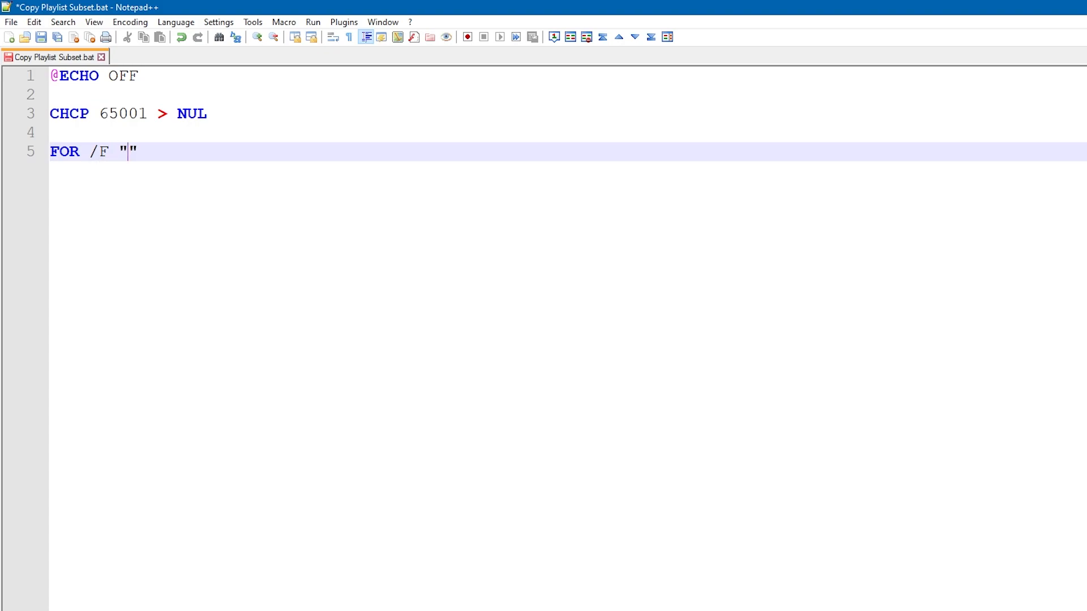
pyautogui.write('useback')
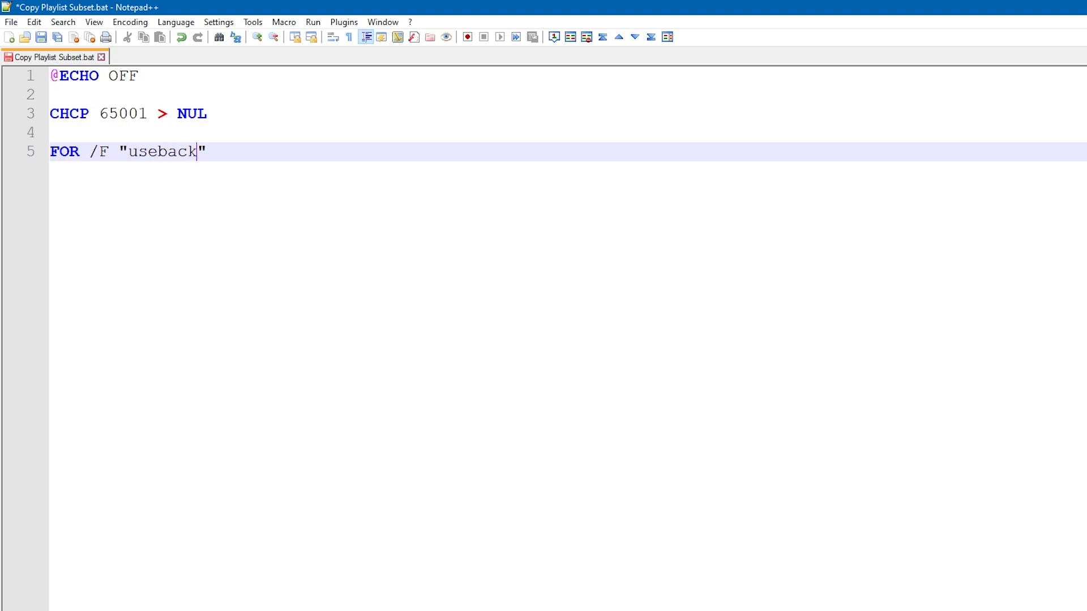
pyautogui.write('q')
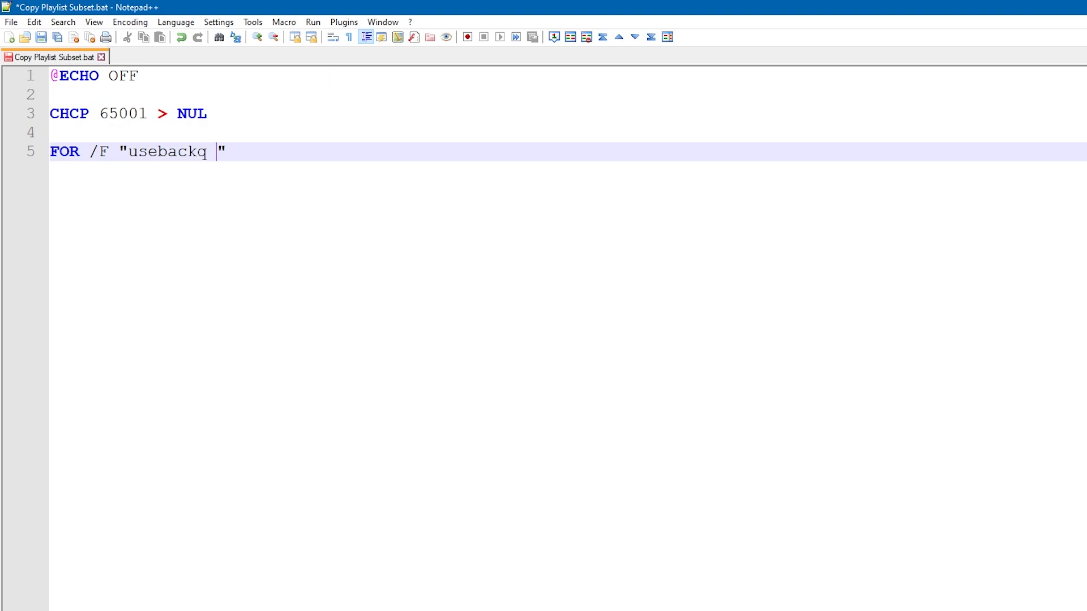
pyautogui.write('" "')
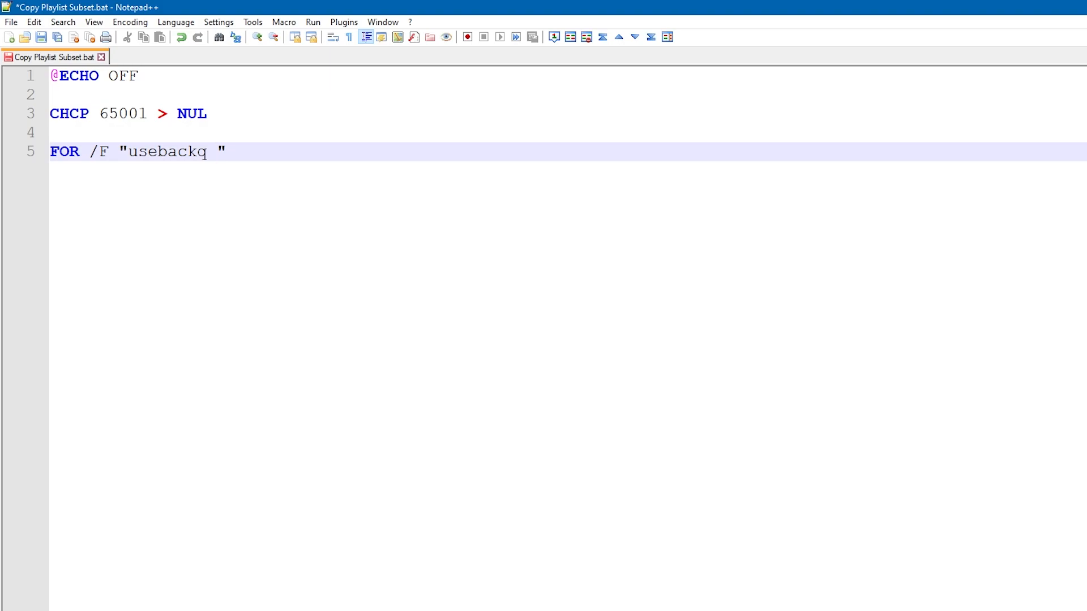
pyautogui.write('del')
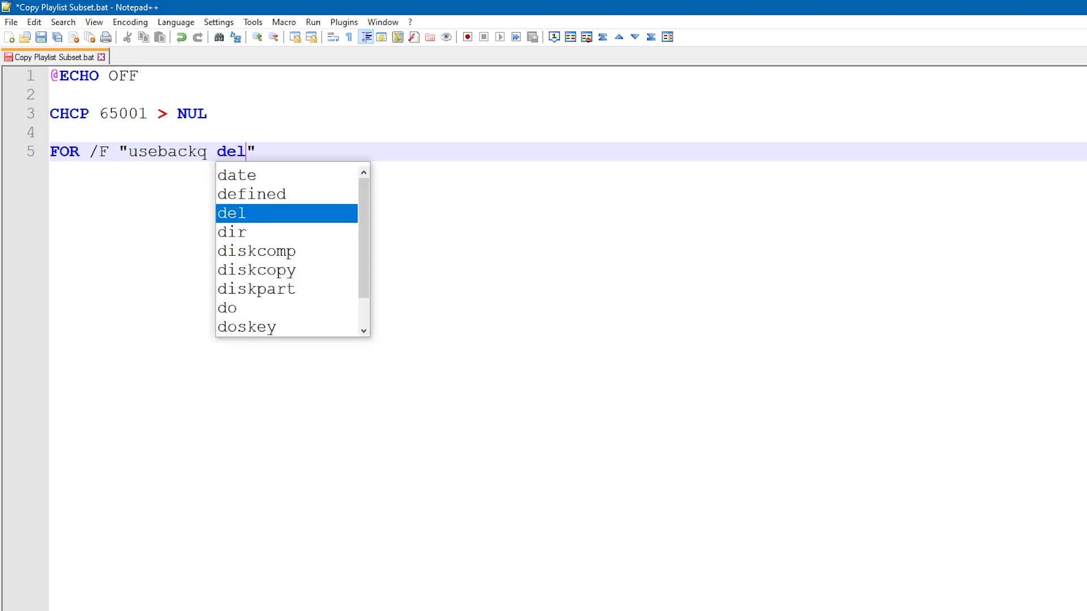
pyautogui.write('delims="')
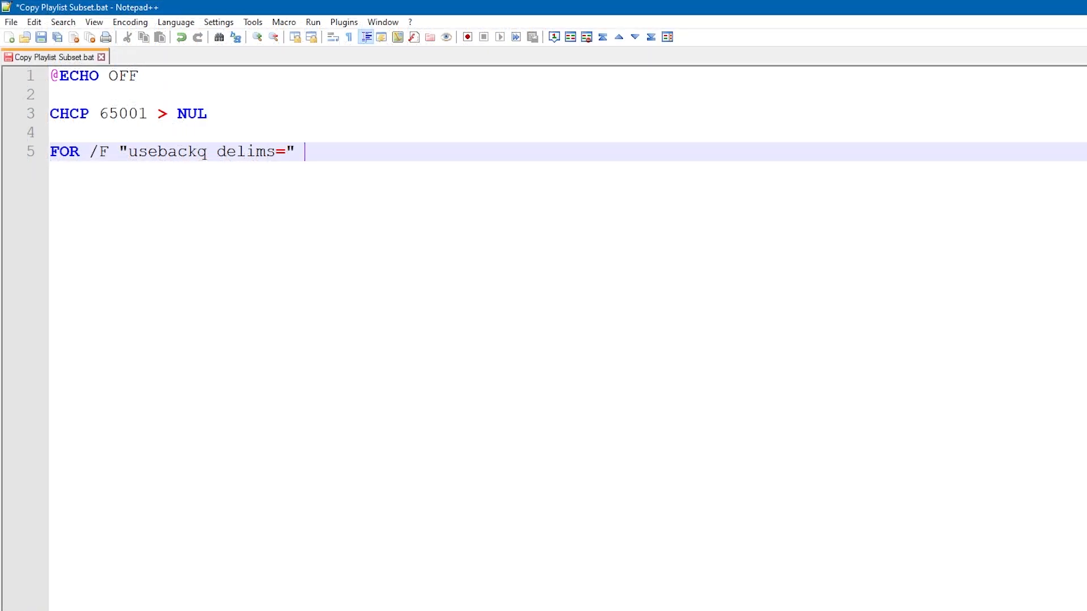
pyautogui.write('%%')
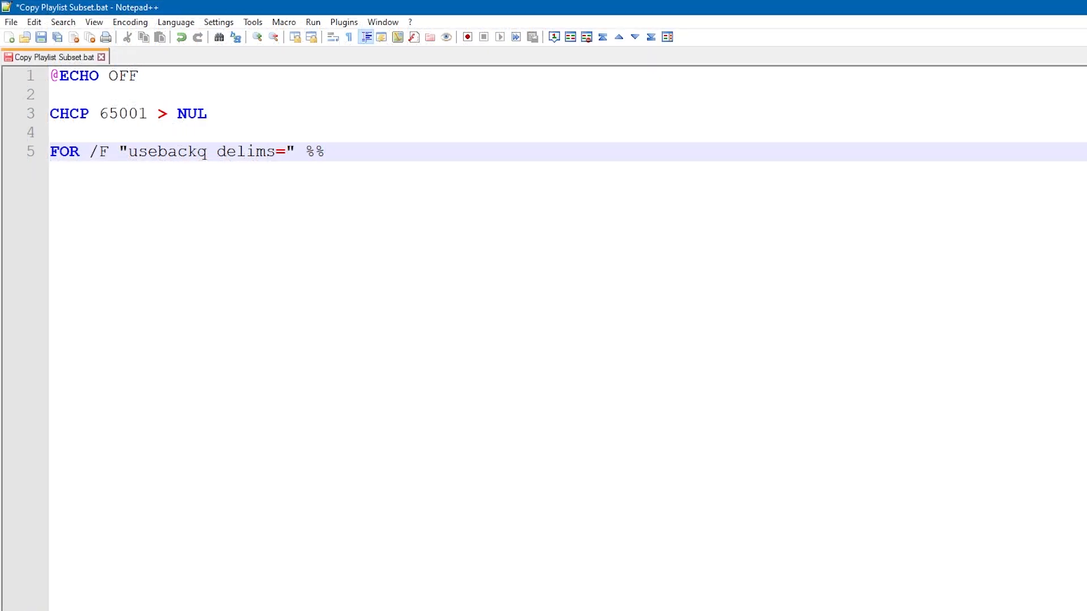
pyautogui.write('I')
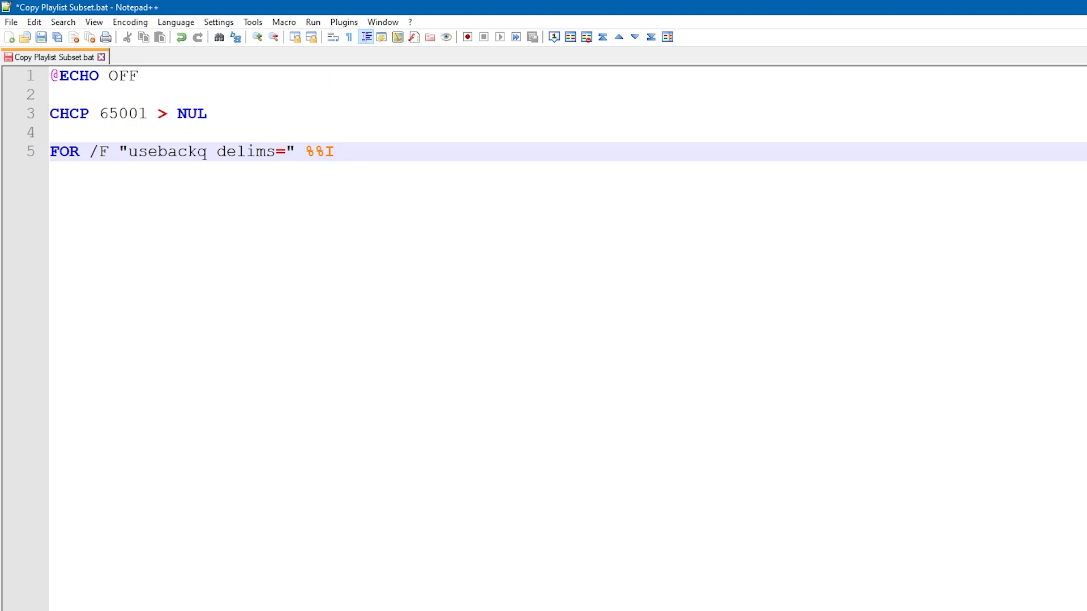
# Add IN ("C:\MP3s\Full MP3 Collection\Classic Hits - Solid Gold.m3u8") as the loop's playlist source
pyautogui.write('IN ("C:")')
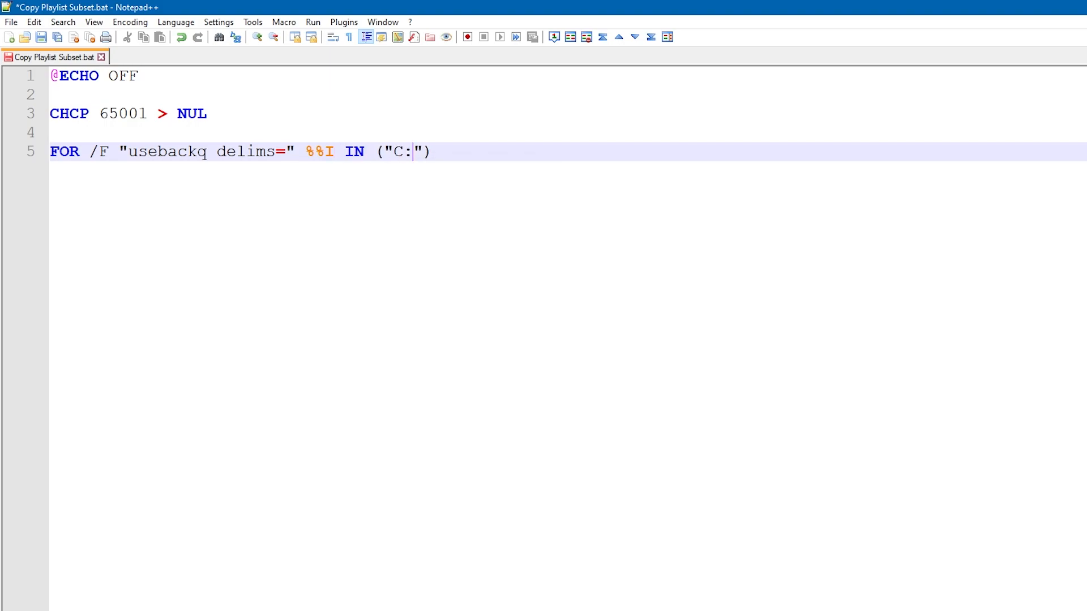
pyautogui.write('\\MP3s')
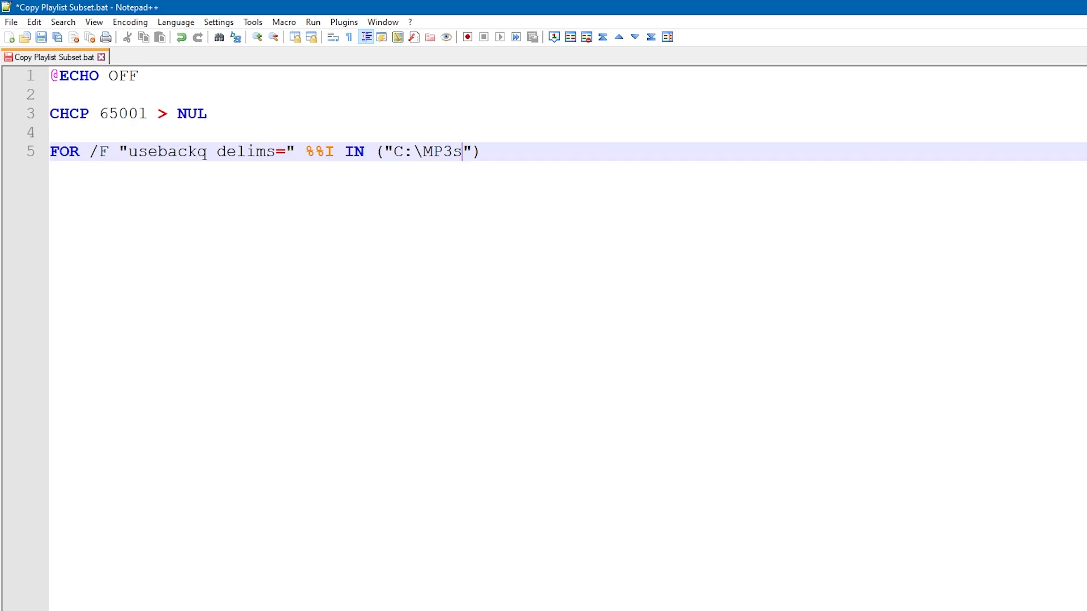
pyautogui.write('\\Full MP3 Collection')
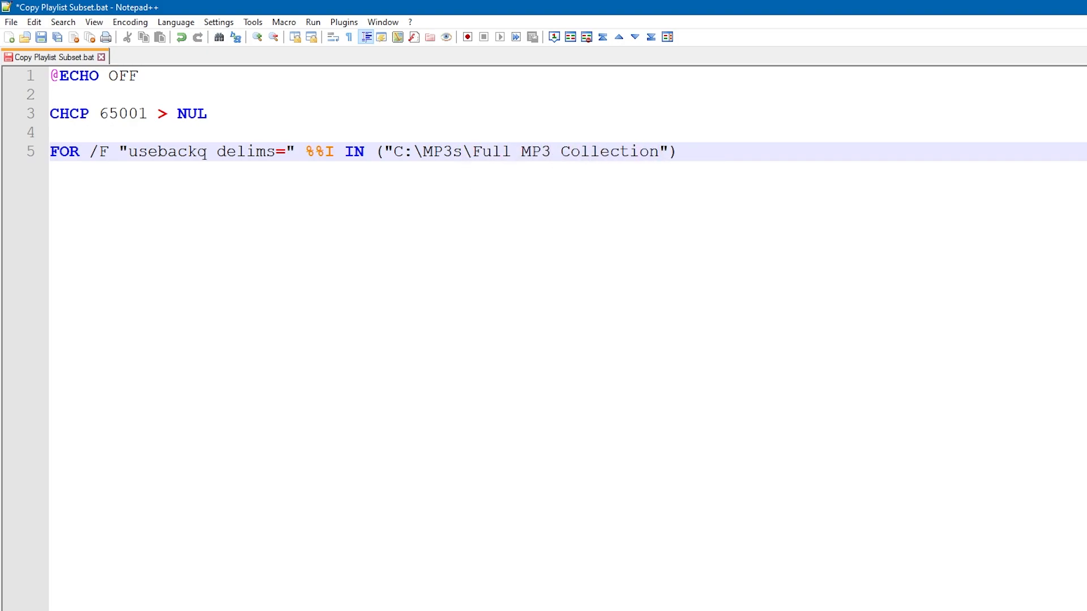
pyautogui.write('\\Classic Hits - Solid Go')
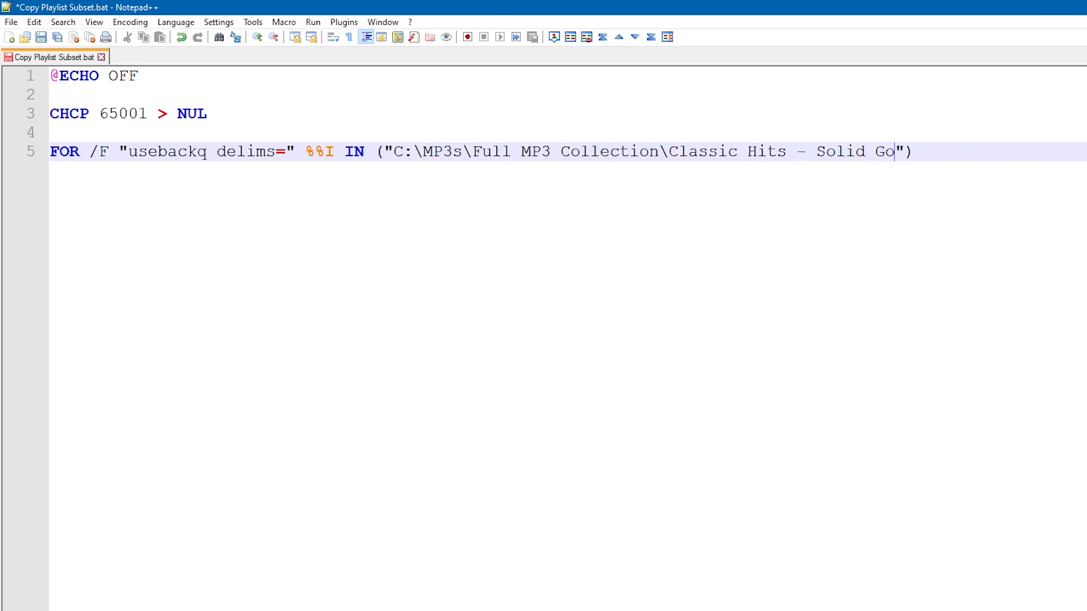
pyautogui.write('ld.m3u8')
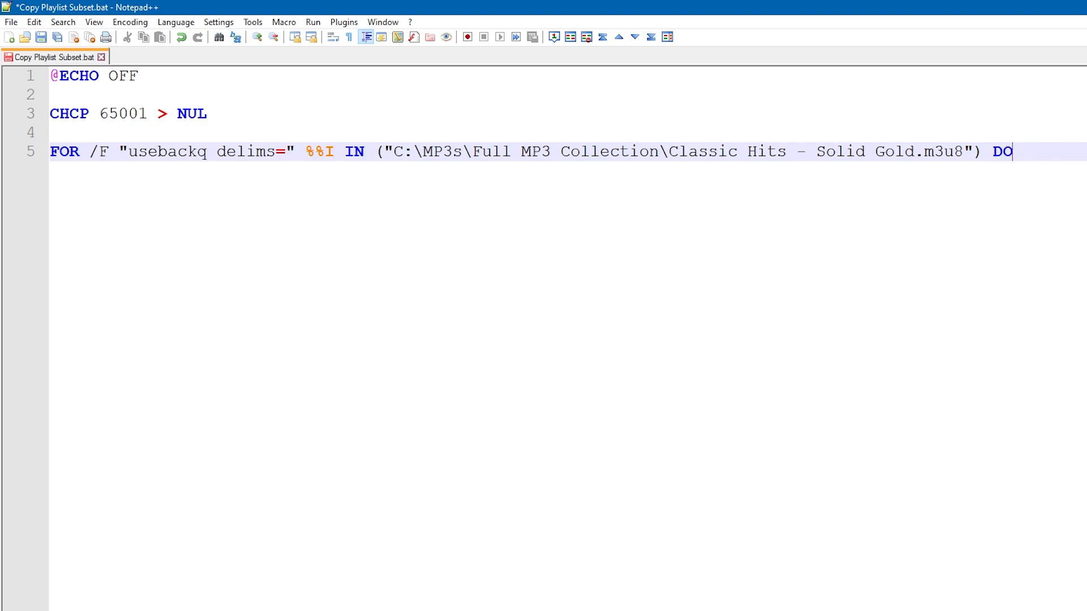
# Open the loop body with ( and an xcopy /s line sourcing "C:\MP3s\Full MP3 Collection\%%I"
pyautogui.write('(')
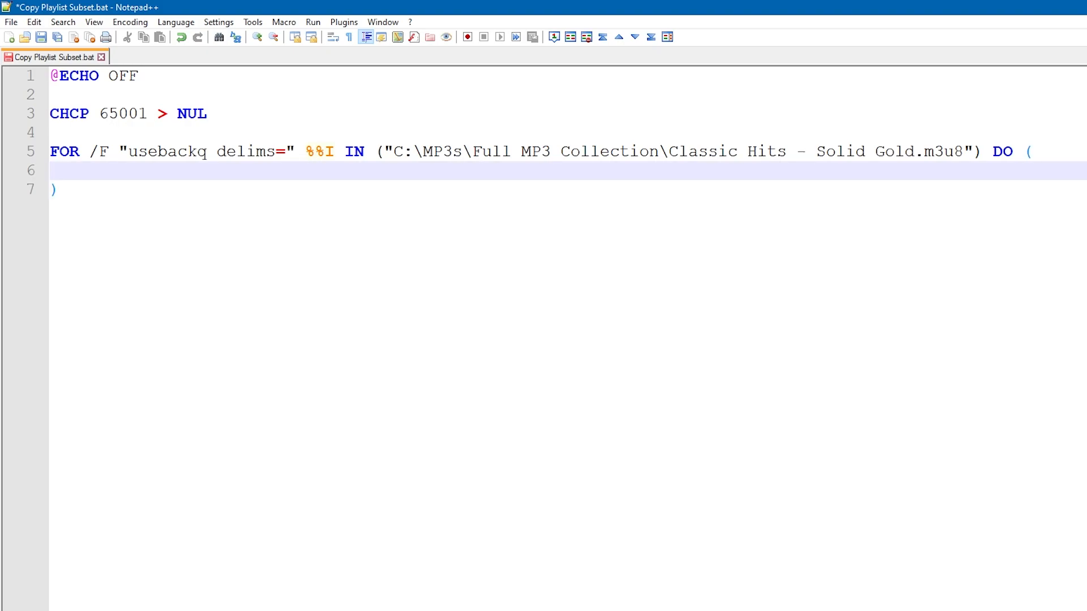
pyautogui.write('xco')
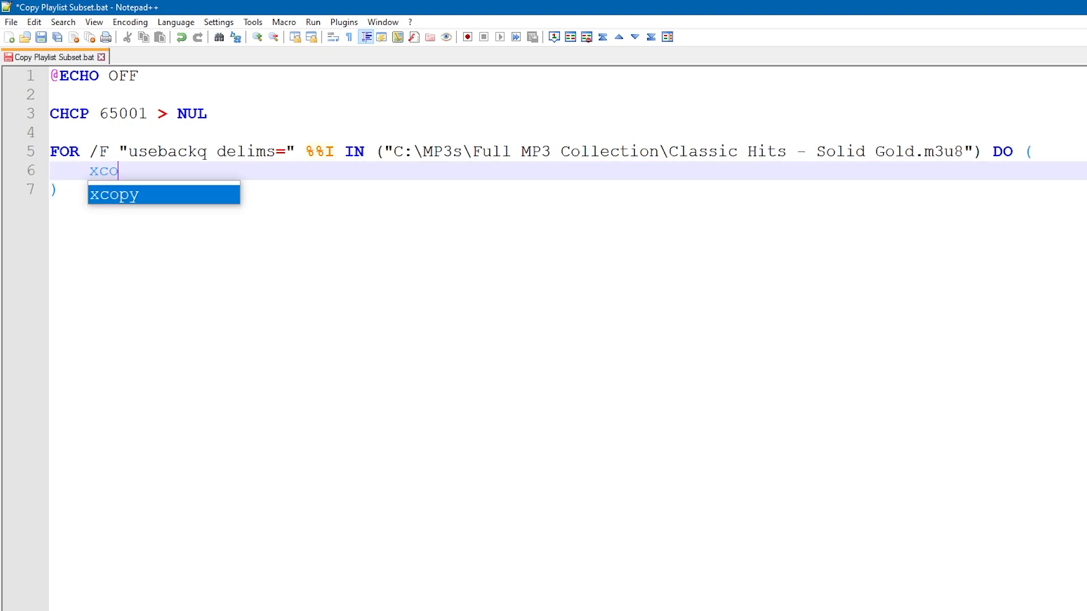
pyautogui.write('py /s')
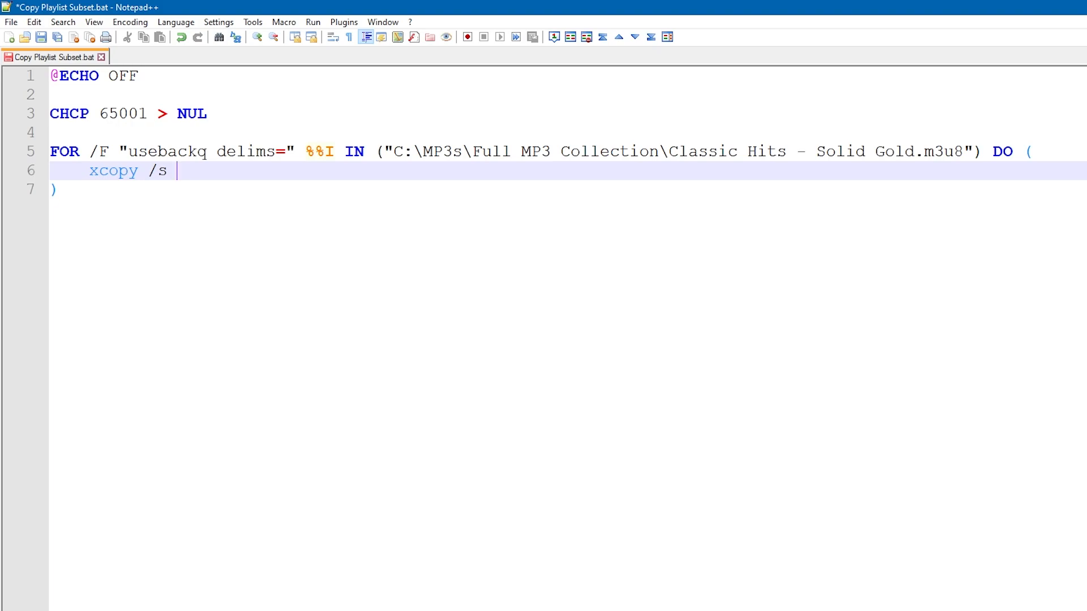
pyautogui.write('"C:\\"')
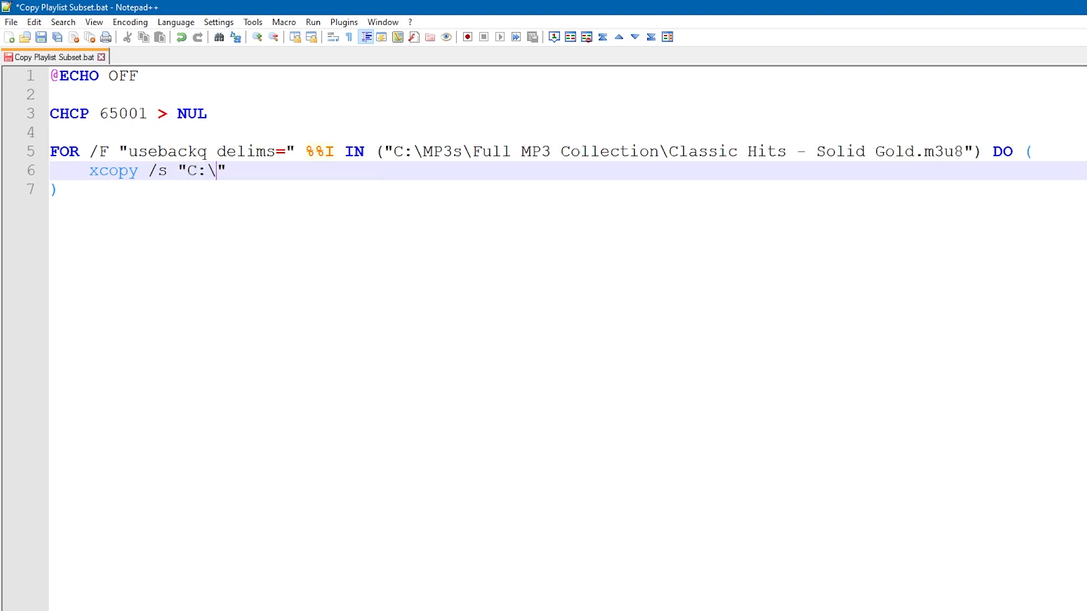
pyautogui.write('MP3s\\Full')
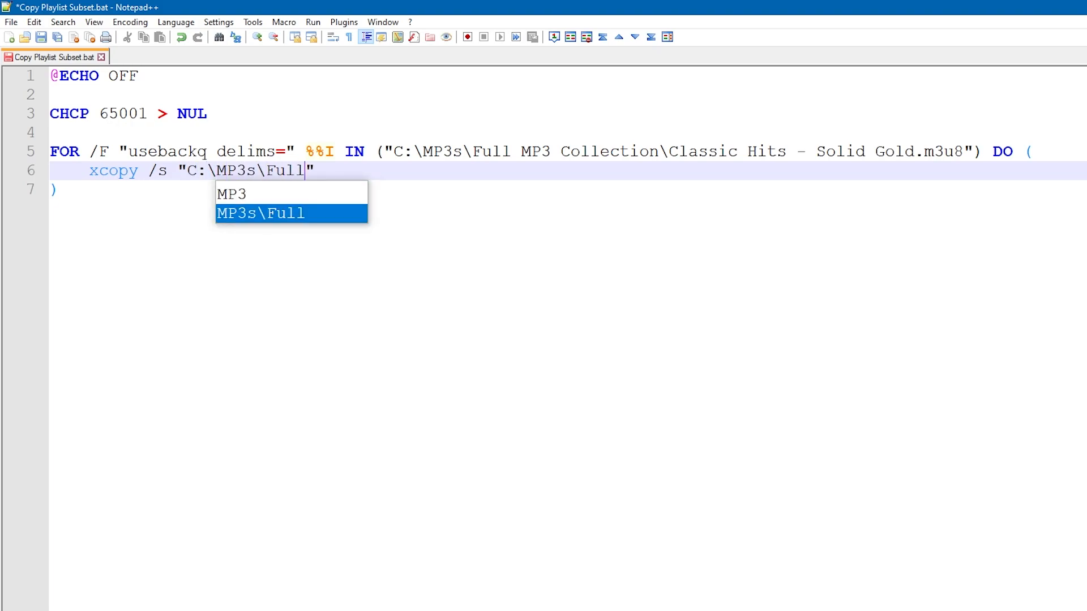
pyautogui.write('MP3 Collection\\')
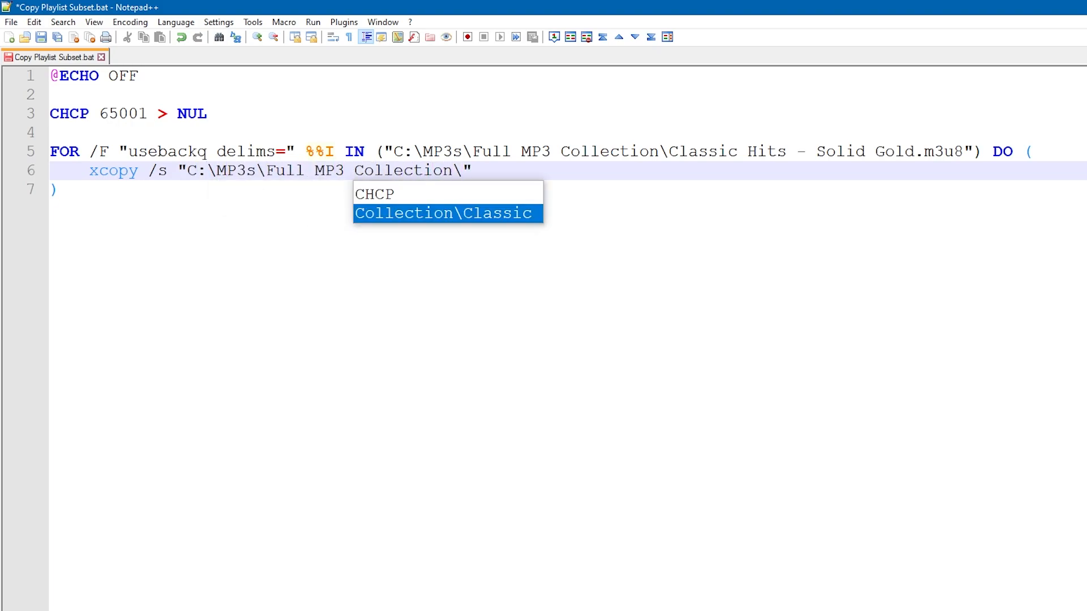
pyautogui.write('%%I')
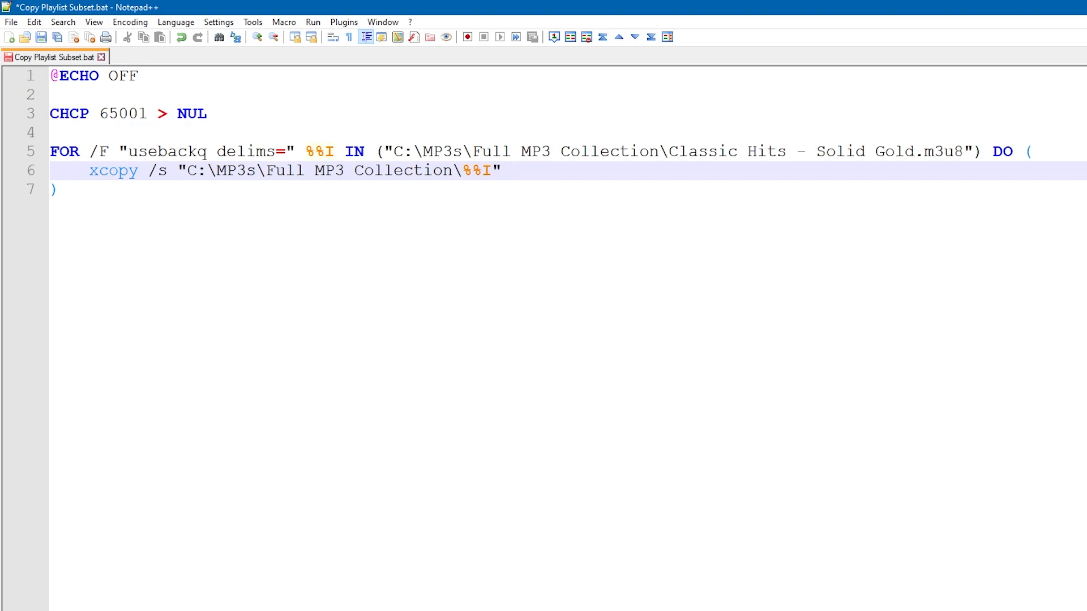
# Give xcopy the destination "C:\MP3s\Playlist Subset\%%I*" and close the parenthesis
pyautogui.write('"C:\\MP3s"')
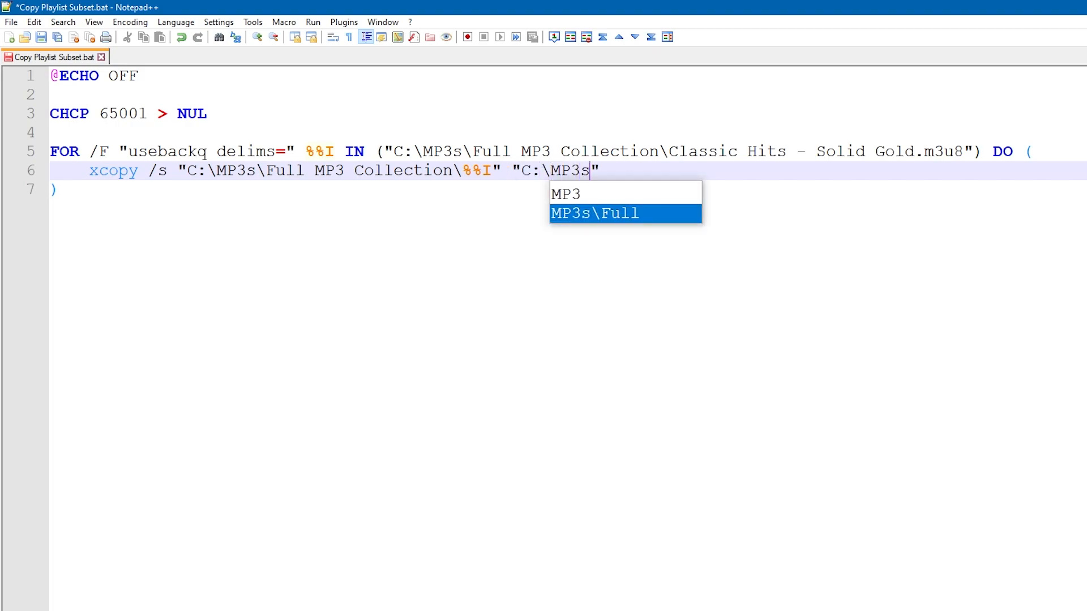
pyautogui.write('\\Playlist Subset')
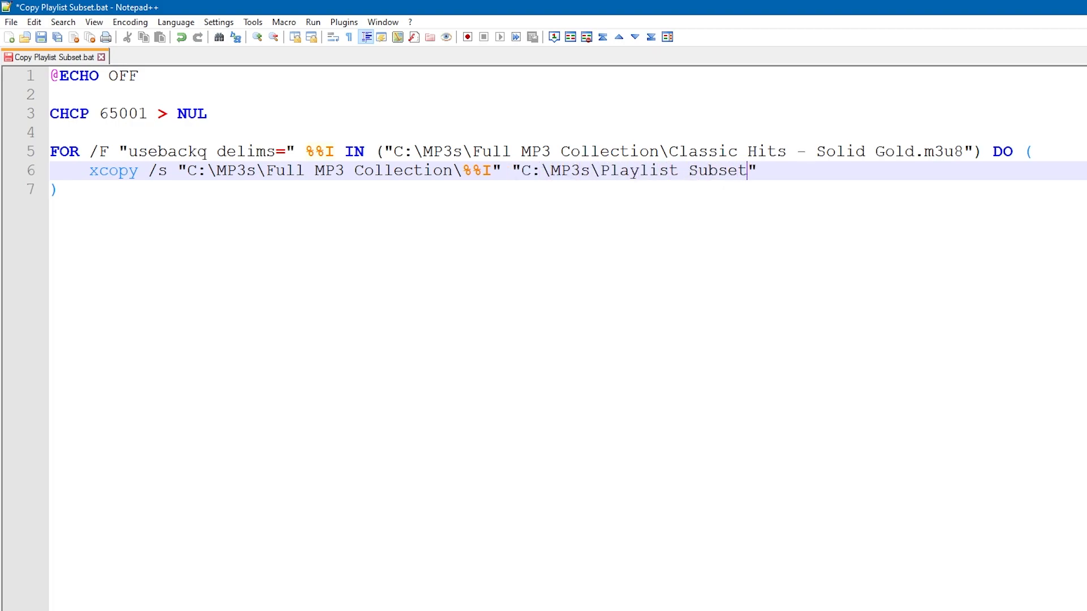
pyautogui.write('\\%%I*')
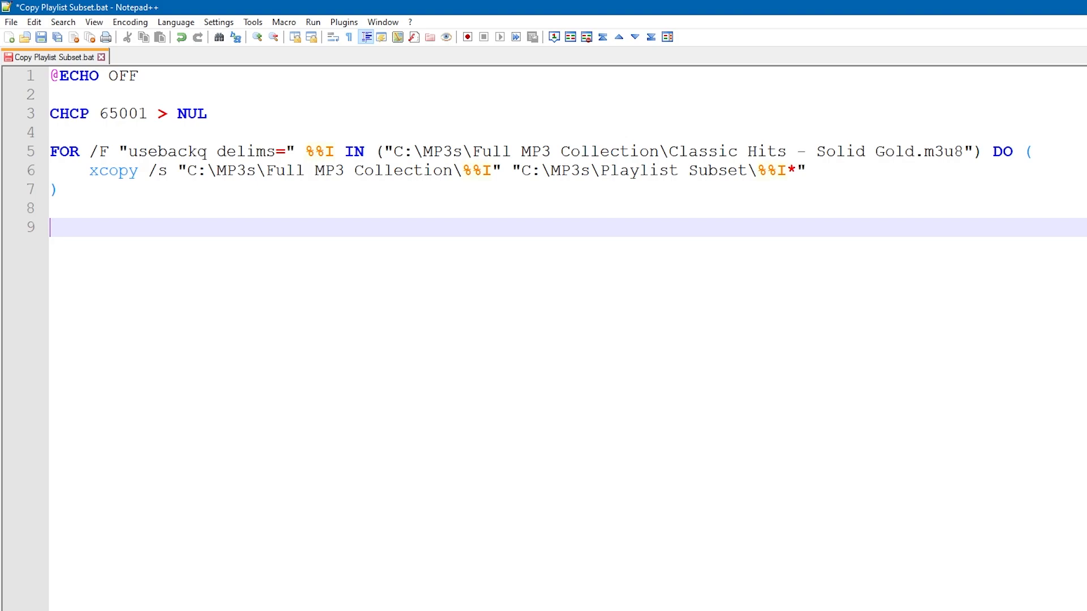
# End the batch file with a PAUSE command on line 9
pyautogui.write('PAUS')
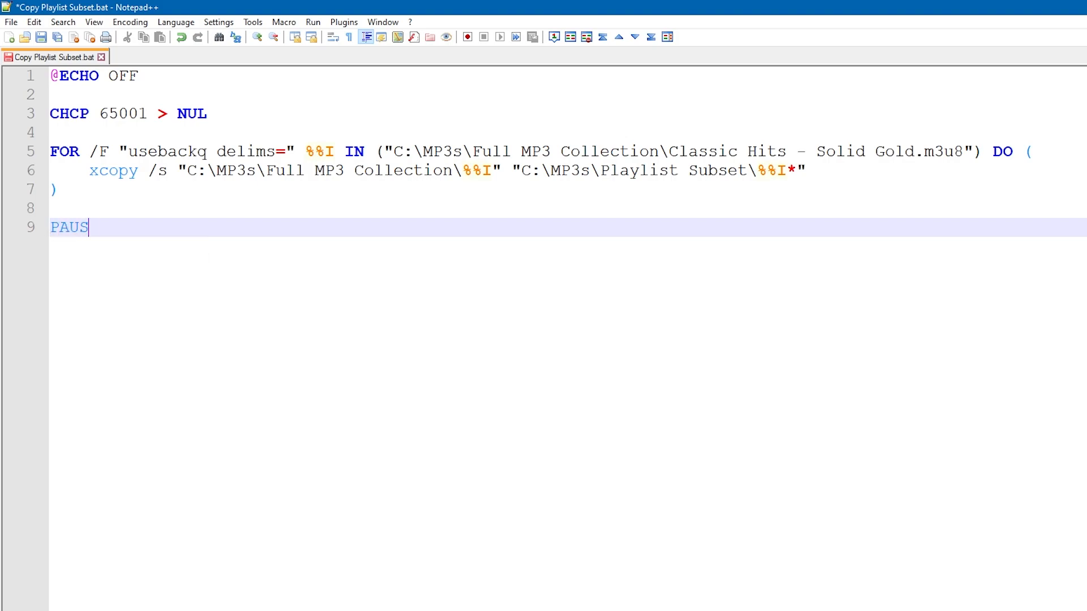
pyautogui.write('E')
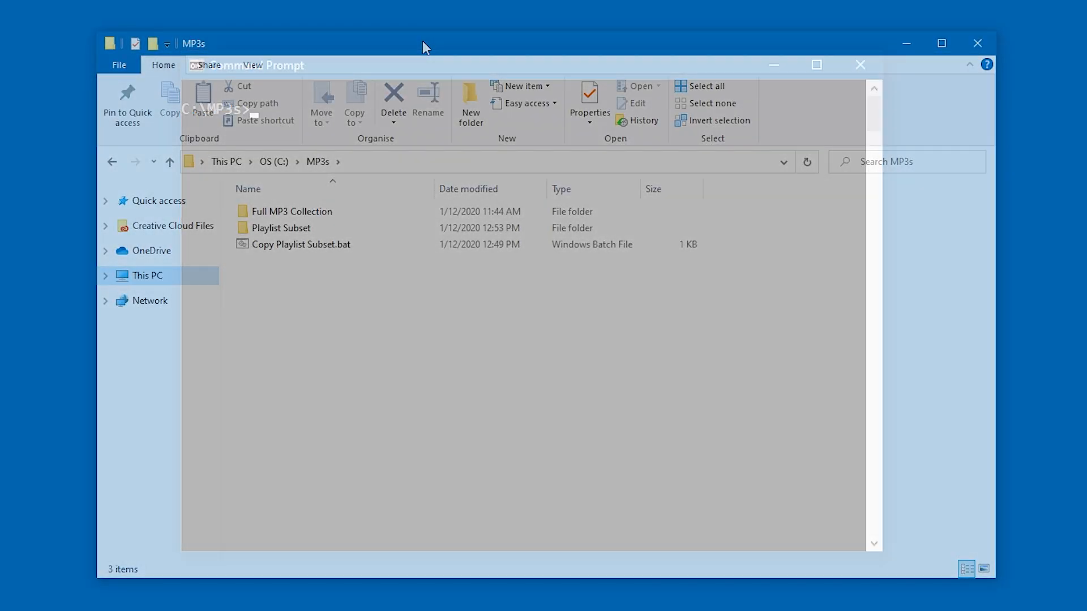
# Run "Copy Playlist Subset.bat" at C:\MP3s and review the File(s) copied output
pyautogui.write('"Copy Playlist Subset.bat')
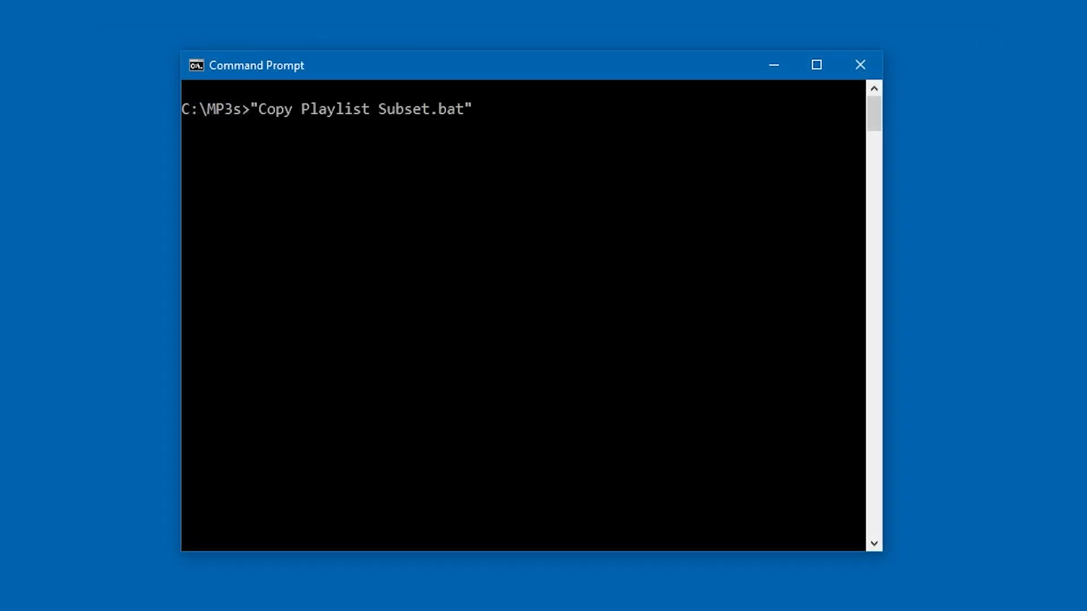
pyautogui.press('enter')
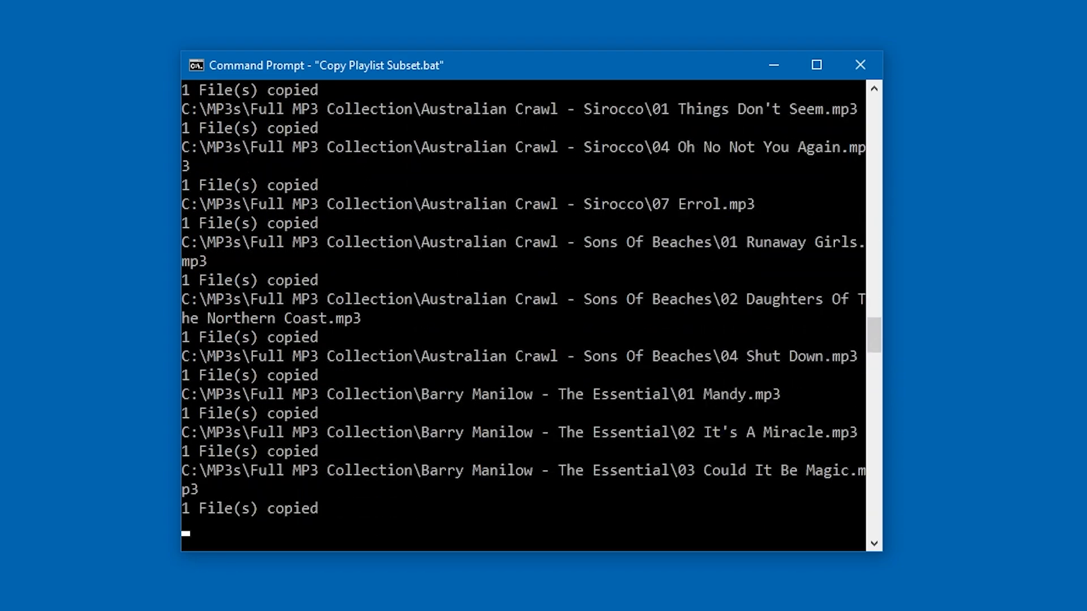
pyautogui.scroll(-3)
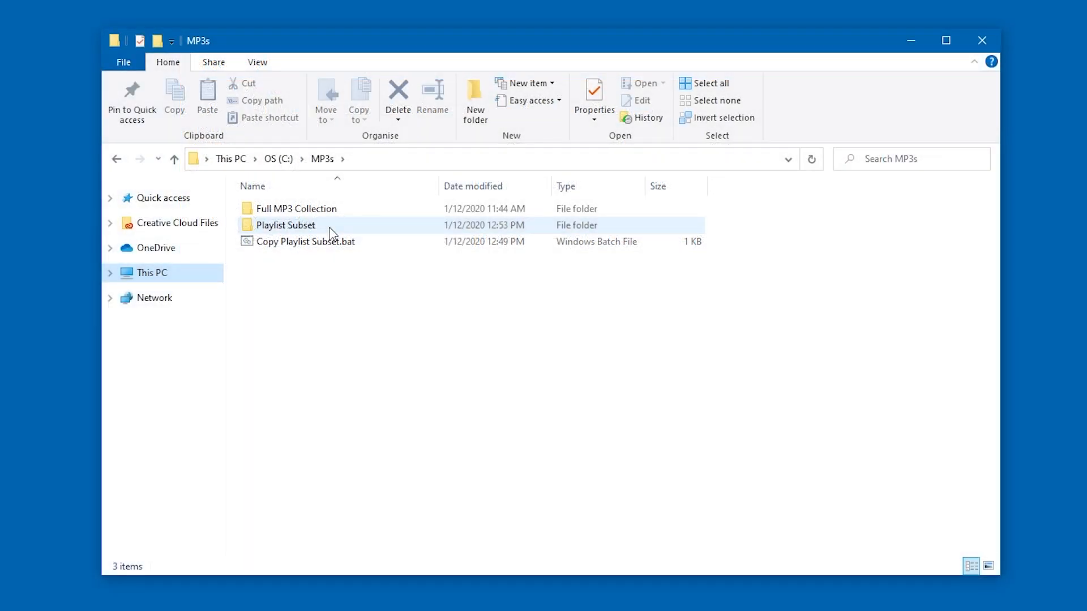
# Open the Playlist Subset folder to see the 248 copied album folders
pyautogui.doubleClick(284, 224)
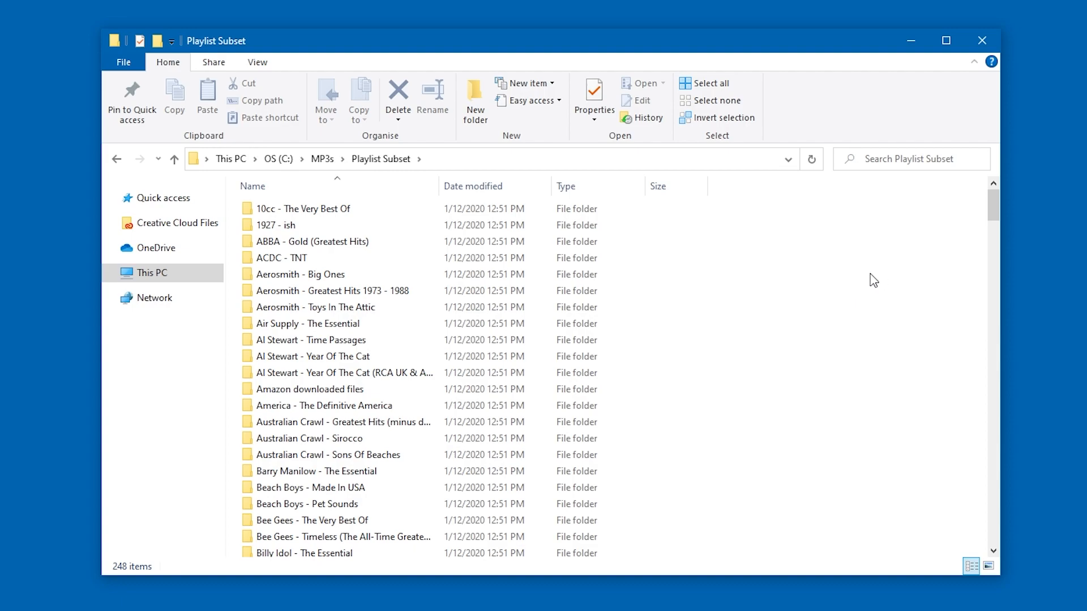
pyautogui.moveTo(837, 286)
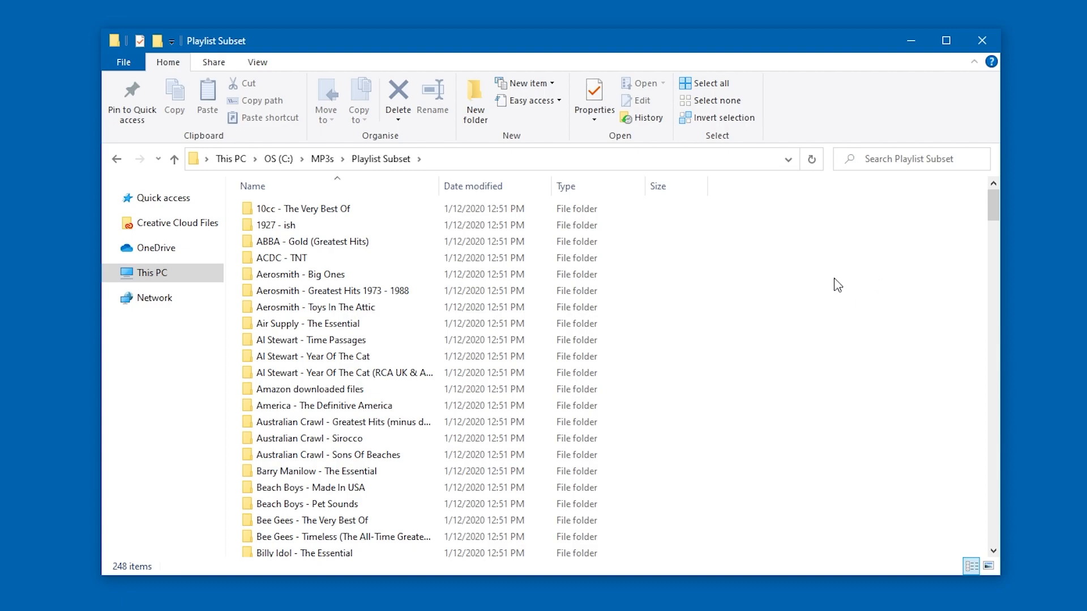
pyautogui.moveTo(802, 289)
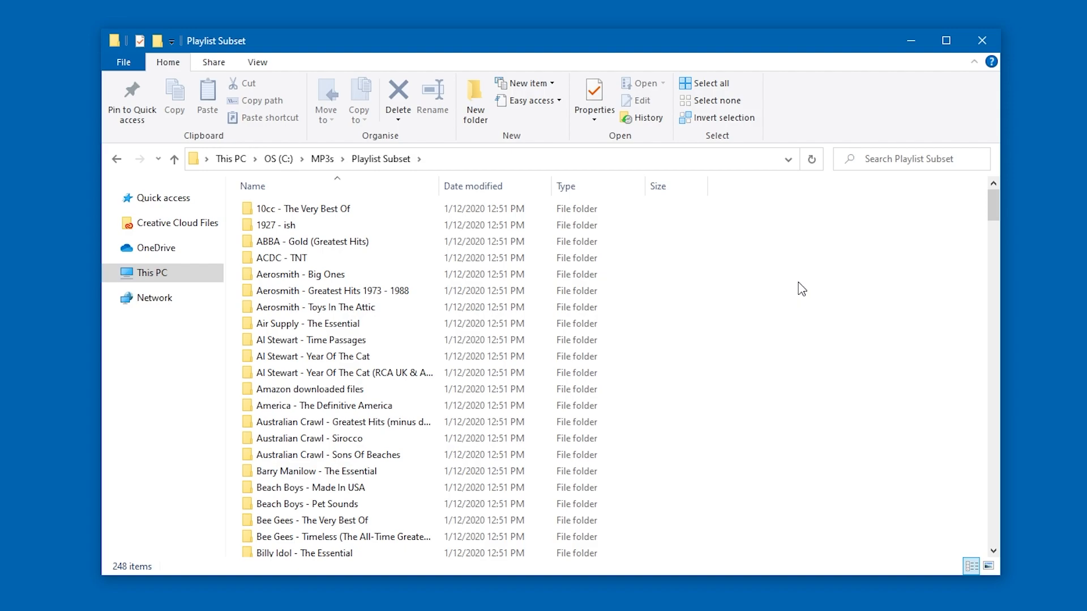